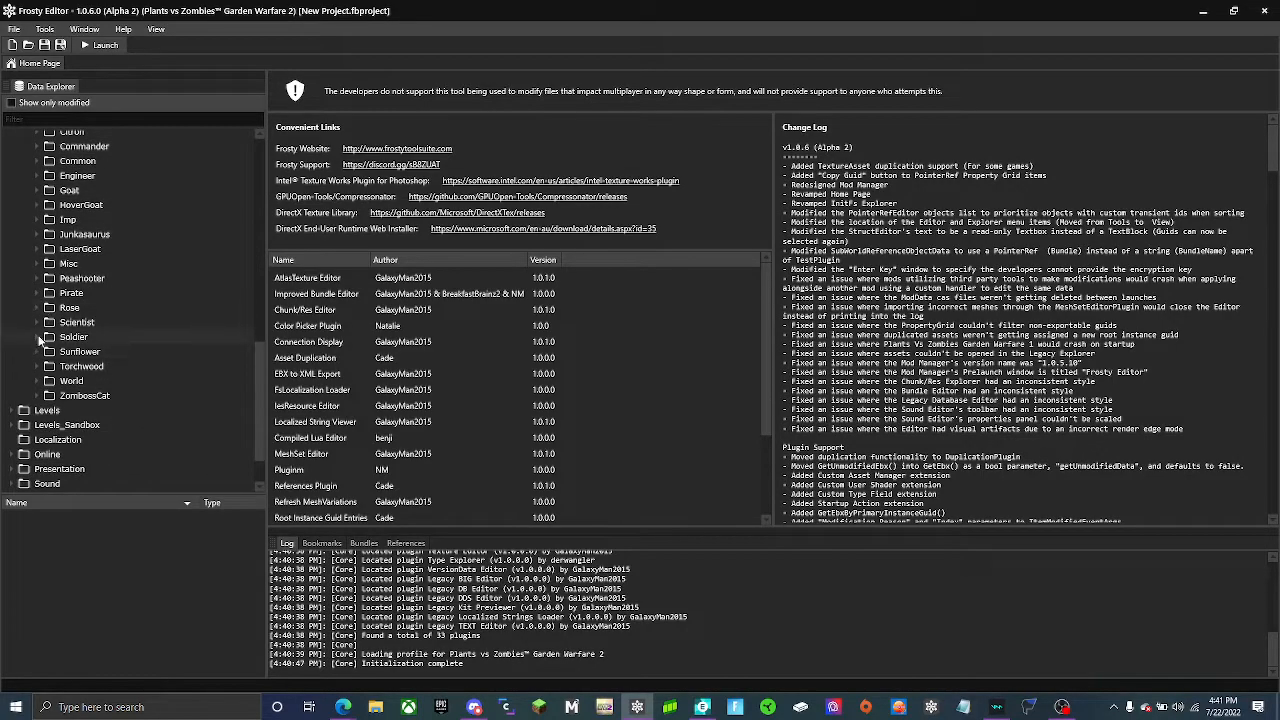
Inspect the Soldier RPG projectile's class picker, then dismiss it without changing the class.
click(48, 336)
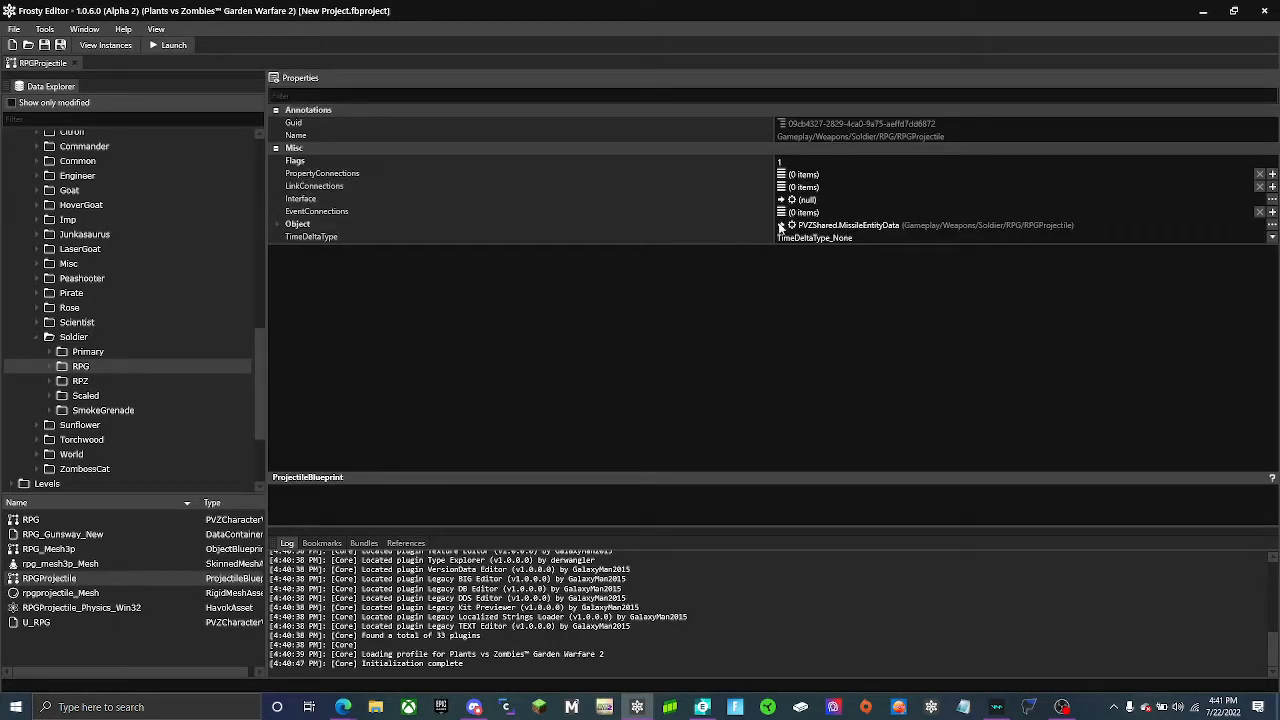
mouse_move(1210, 244)
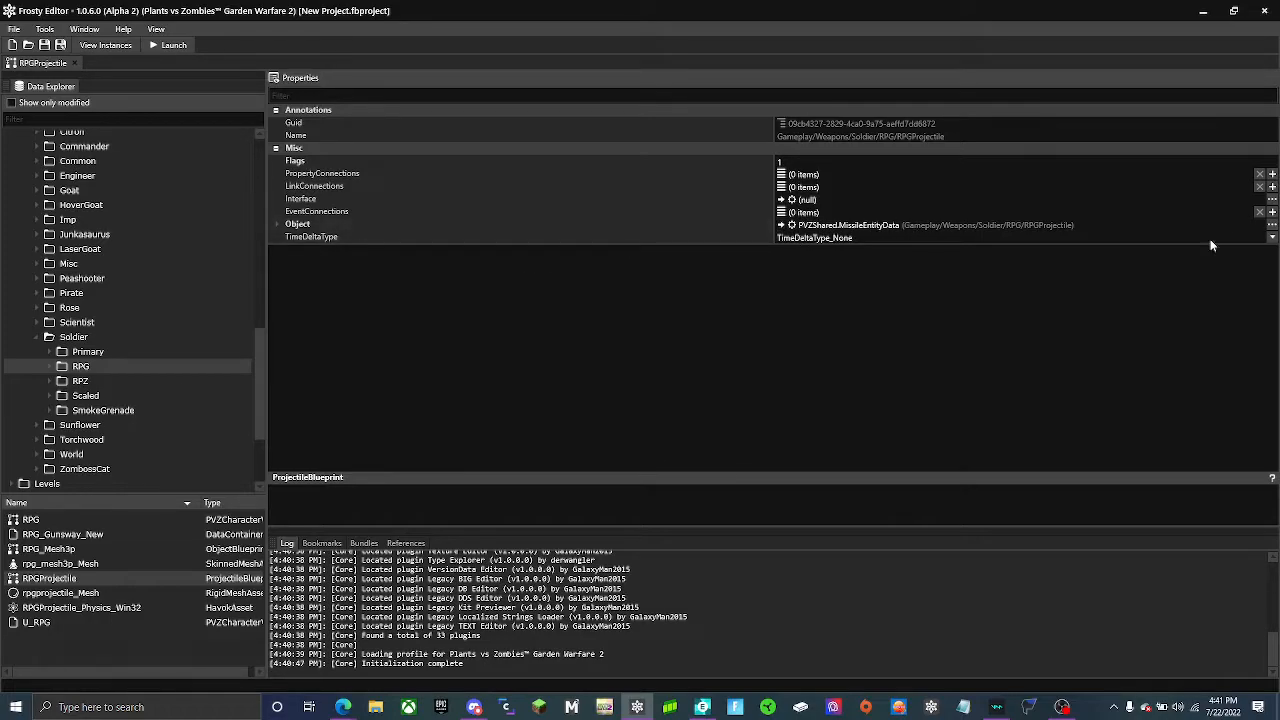
click(1272, 224)
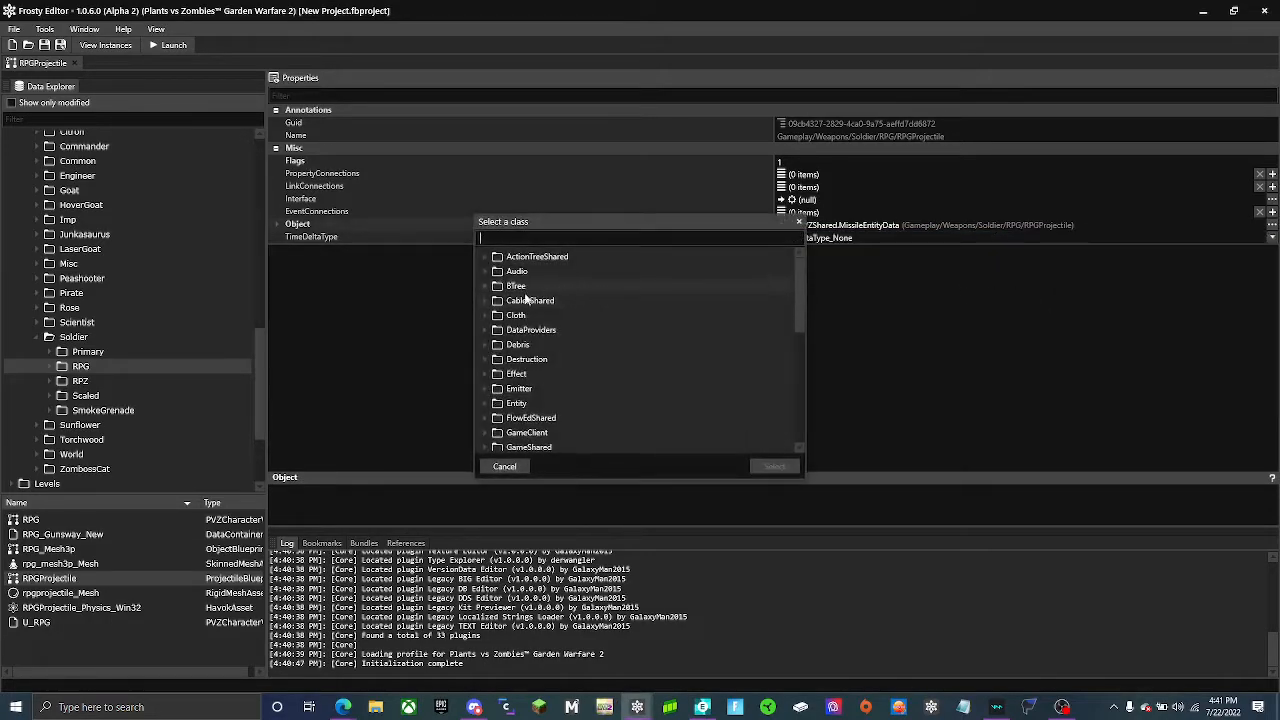
text(pr)
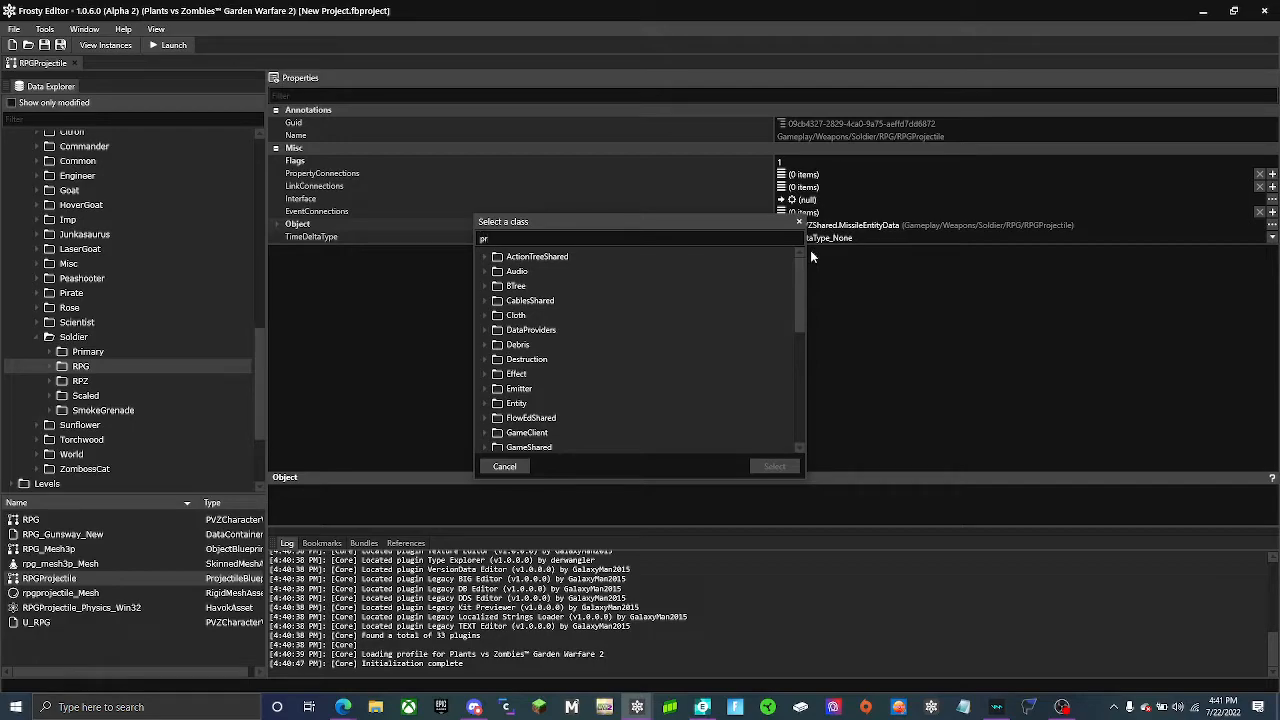
click(504, 466)
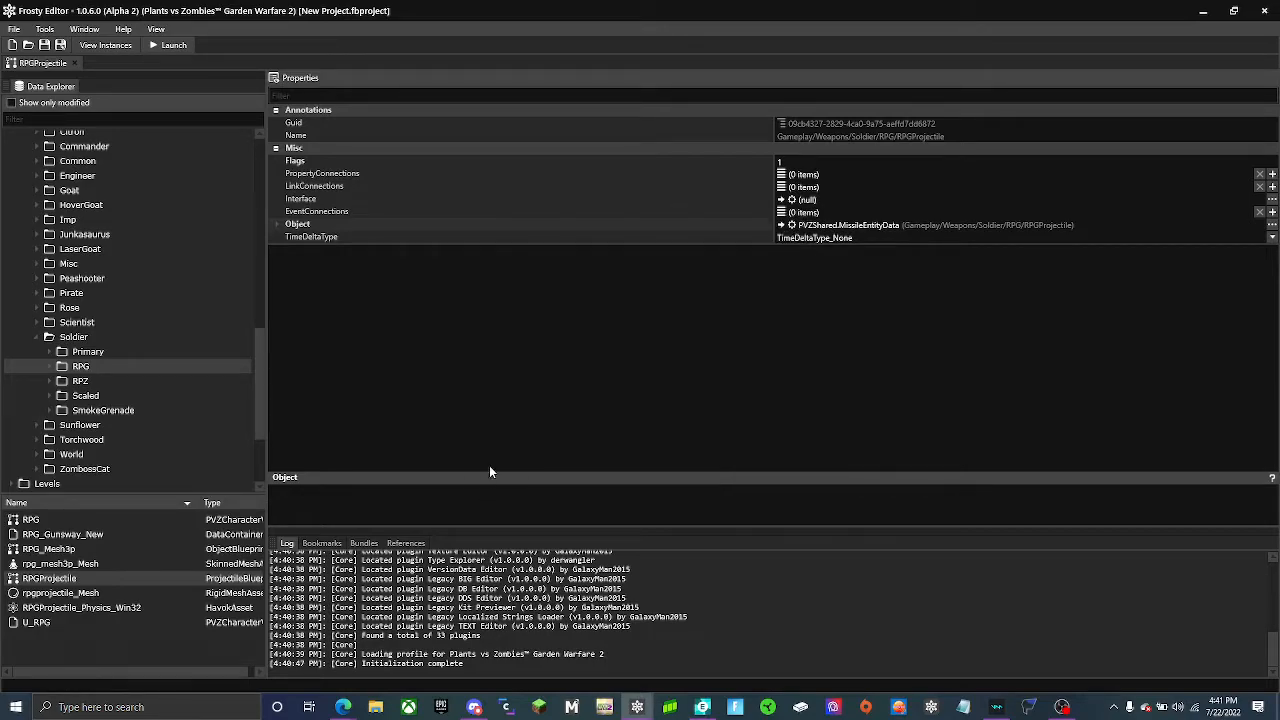
mouse_move(684, 232)
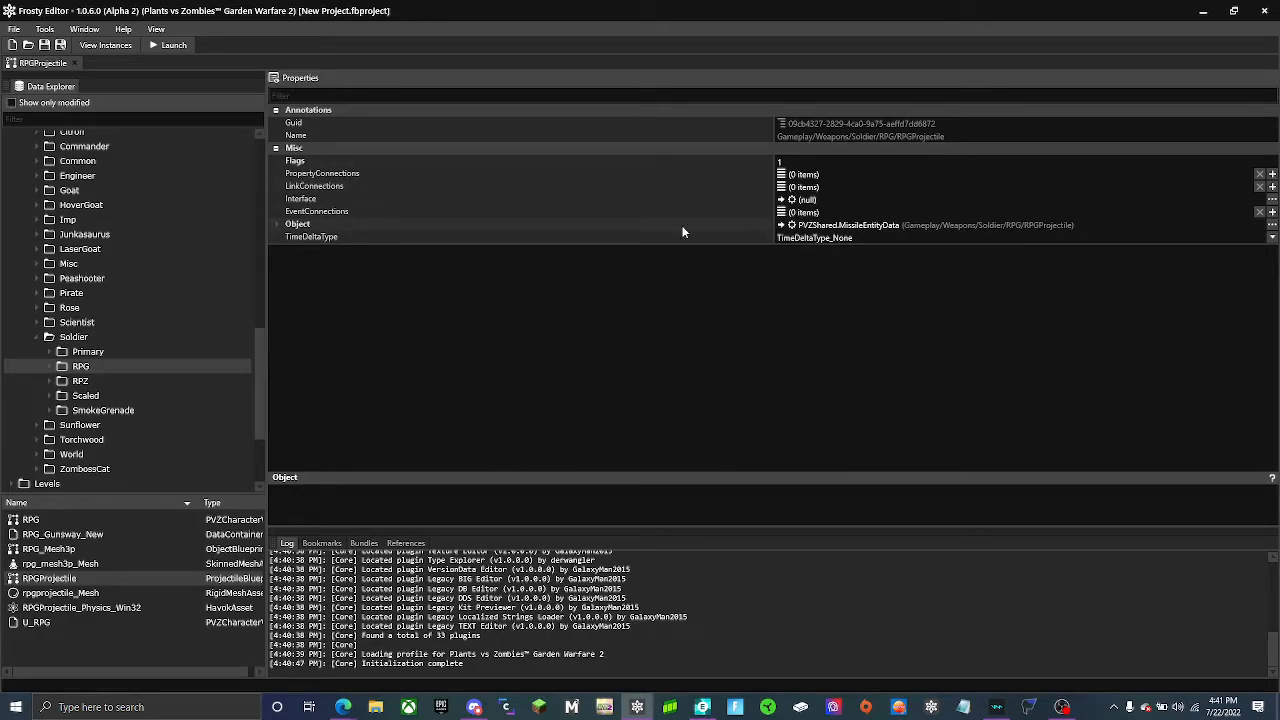
mouse_move(896, 228)
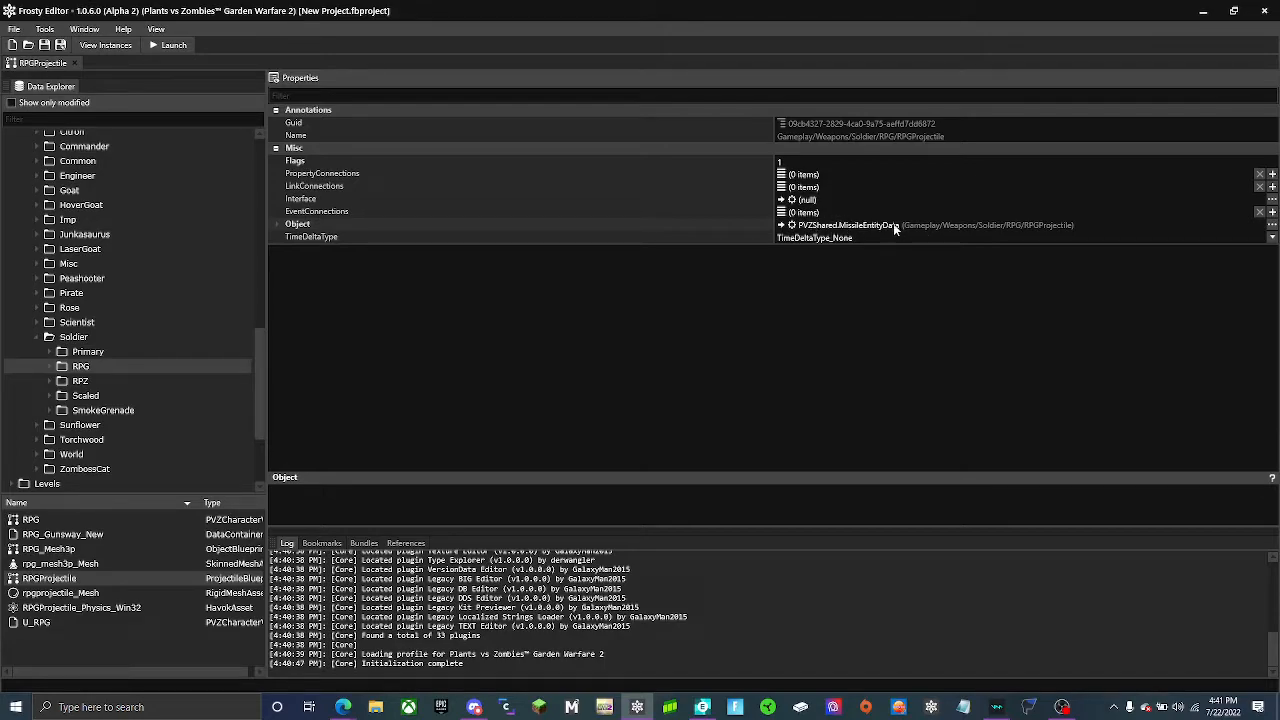
mouse_move(850, 224)
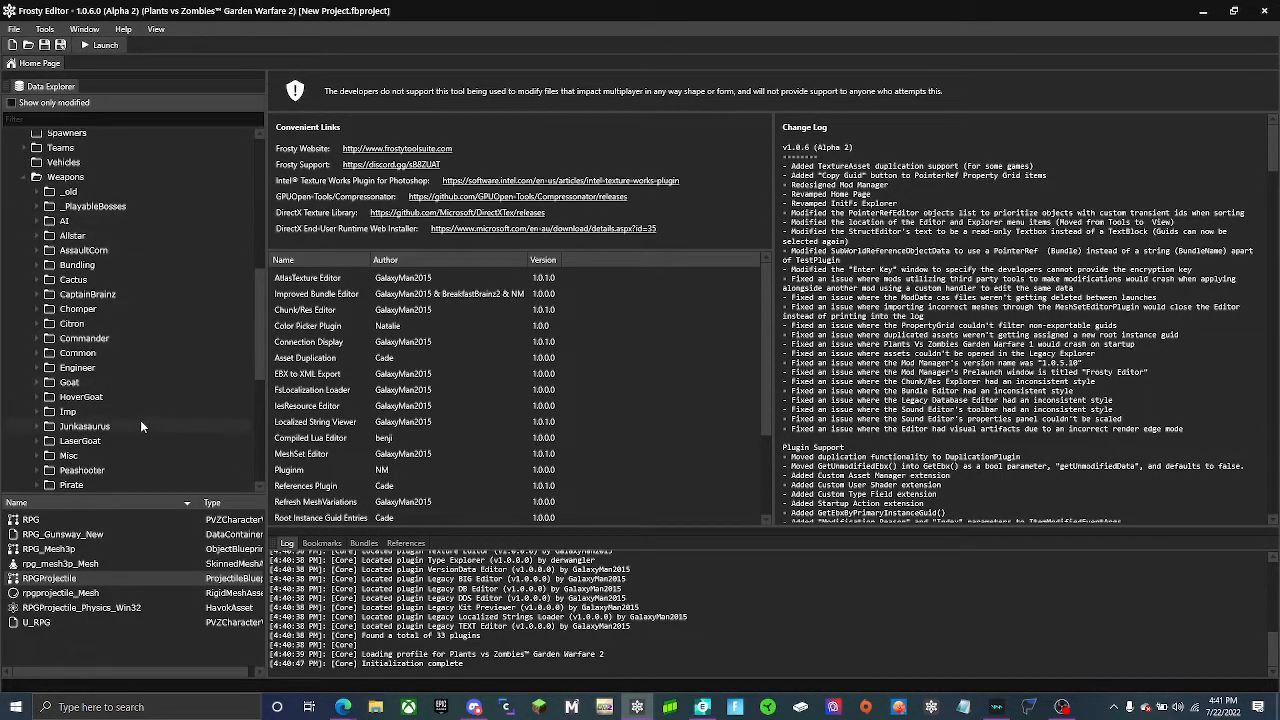
Browse to AI > Zombies > Yeti > IceStorm and open the AI_YetiIceStorm_Weapon asset.
scroll(down, 3)
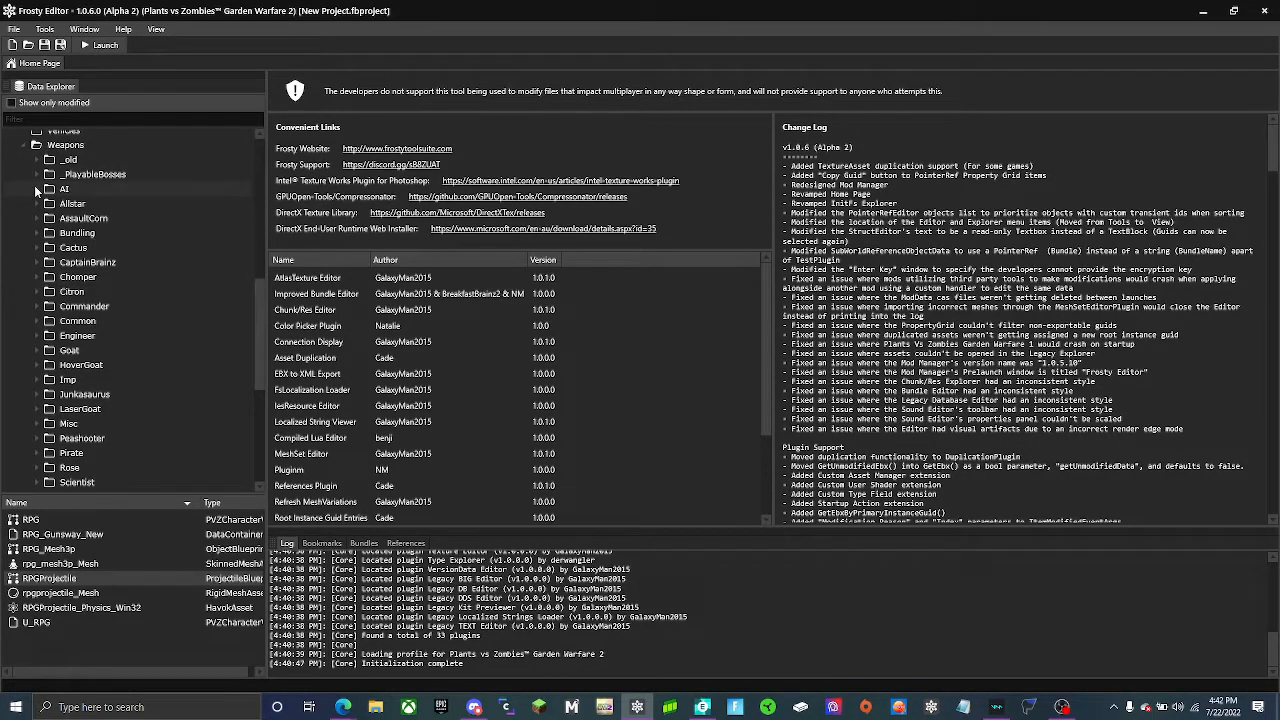
click(50, 188)
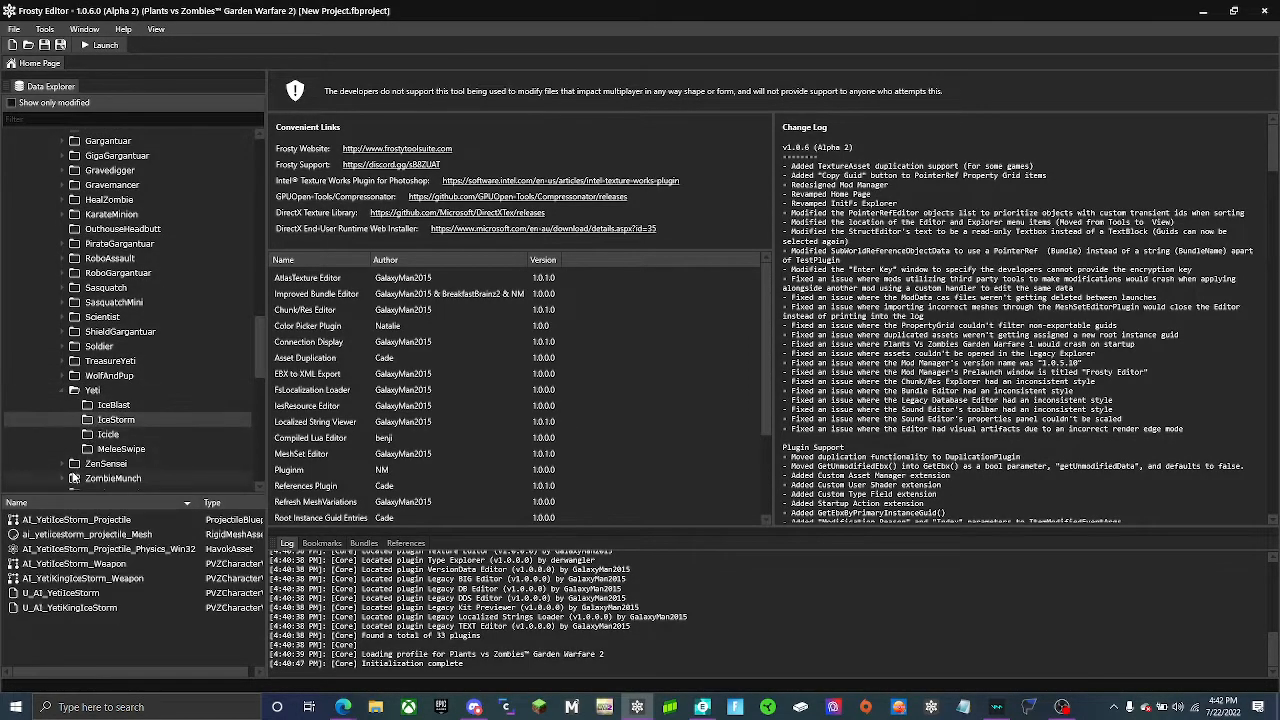
double_click(80, 564)
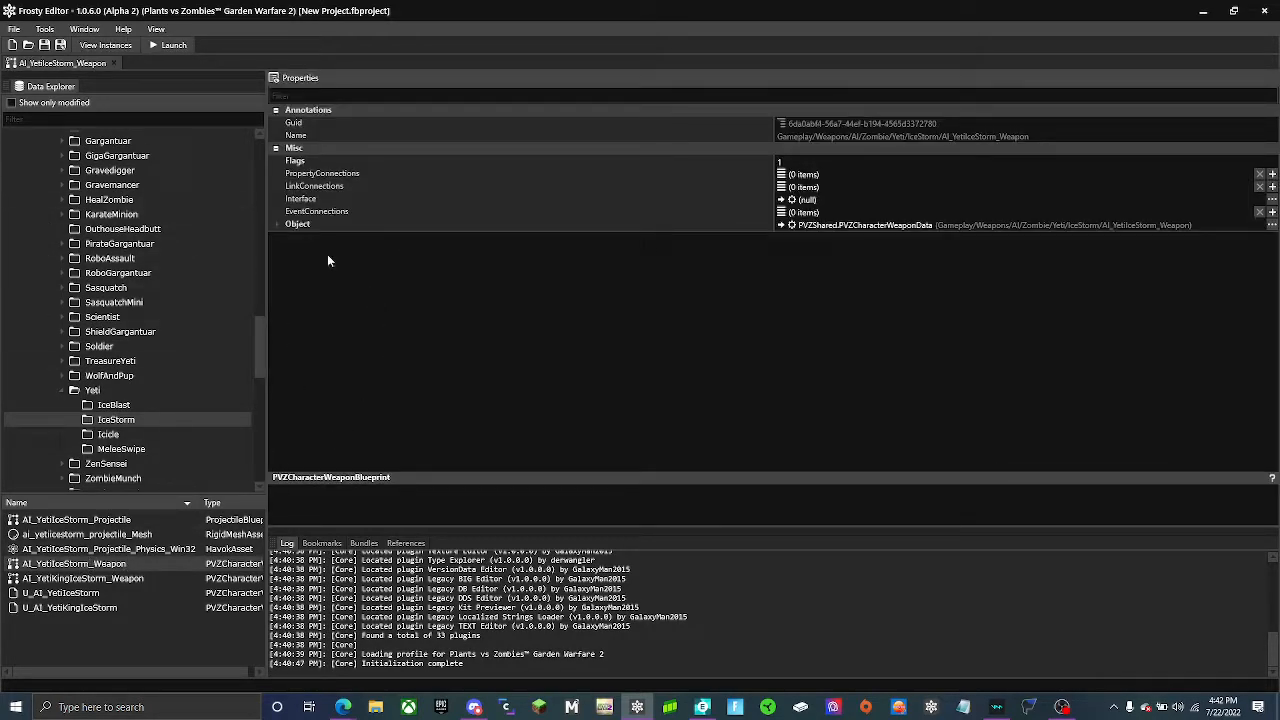
Copy the IceStorm weapon's PVZArtilleryStrikeWeaponData CustomWeaponType and open the Soldier RPG weapon.
click(276, 224)
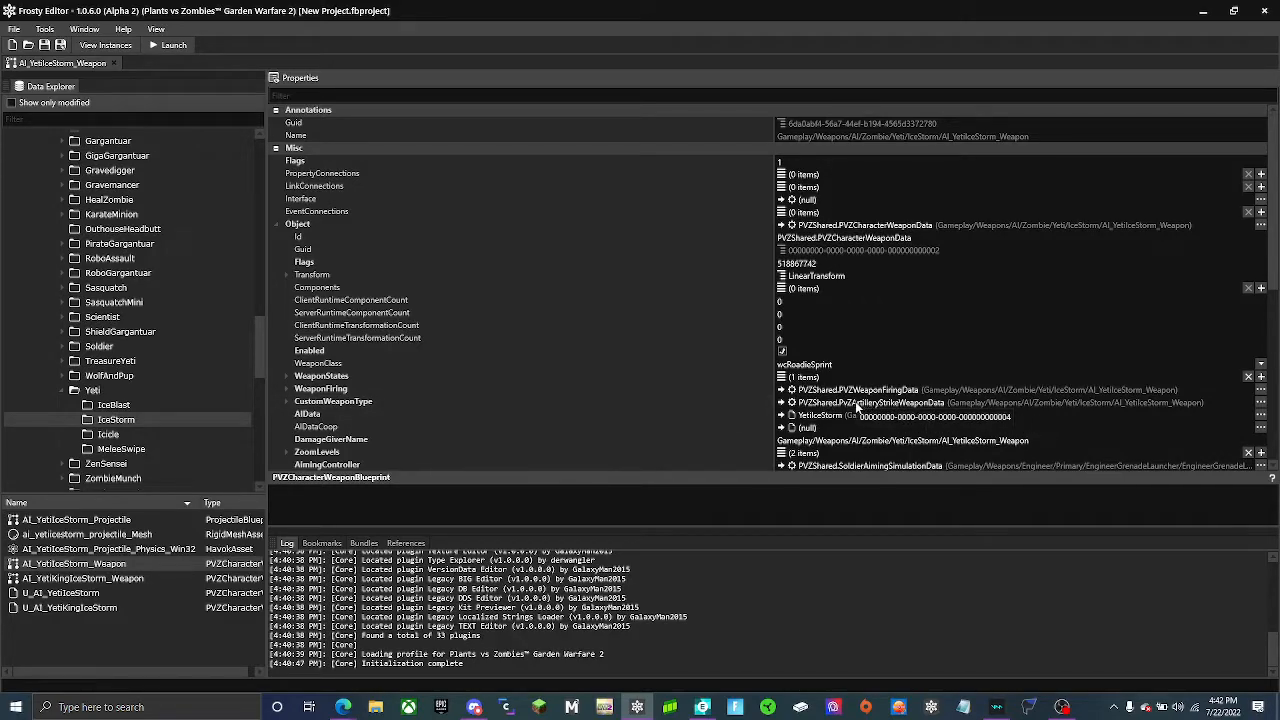
click(288, 400)
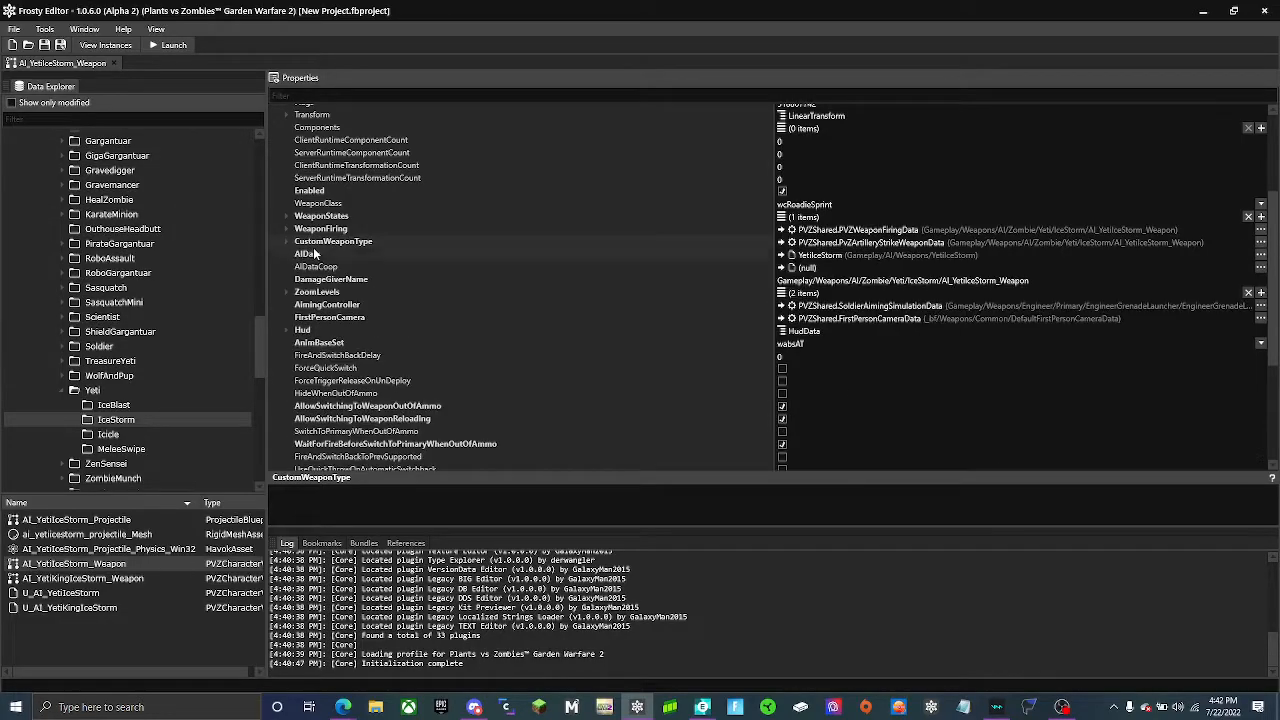
click(32, 62)
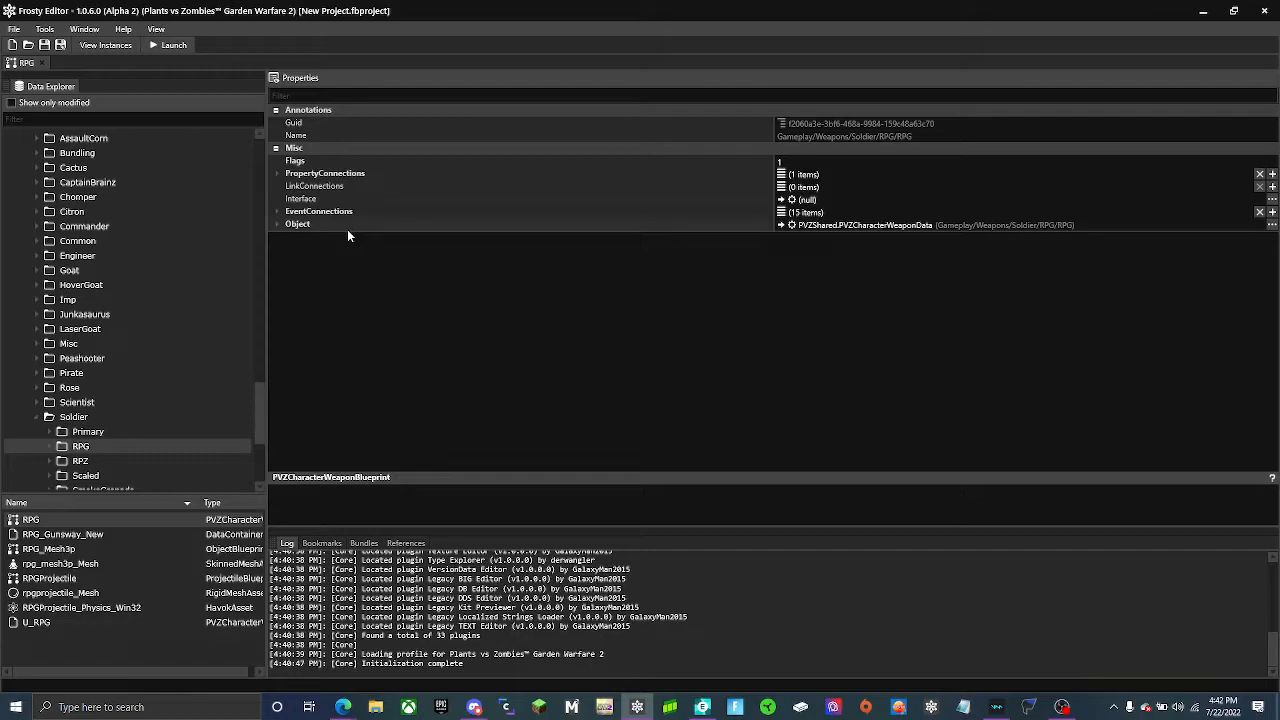
Paste the artillery-strike type into the RPG weapon's empty CustomWeaponType property.
click(276, 224)
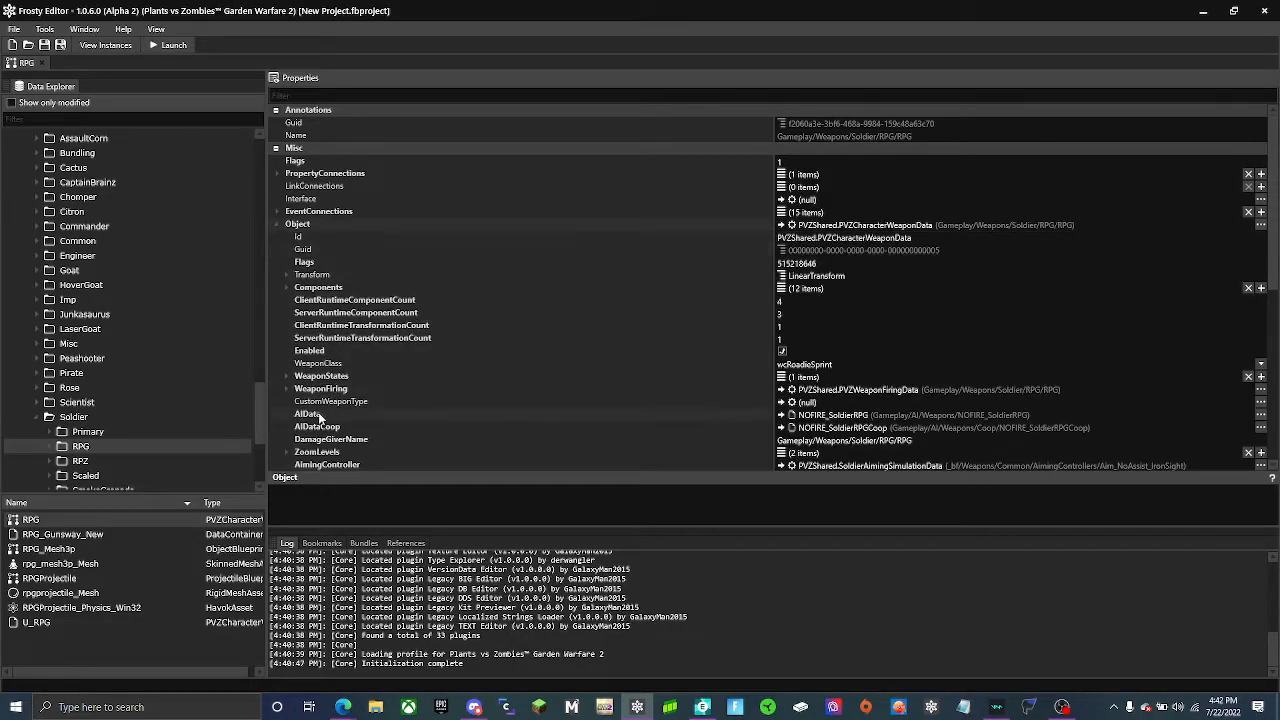
mouse_move(322, 412)
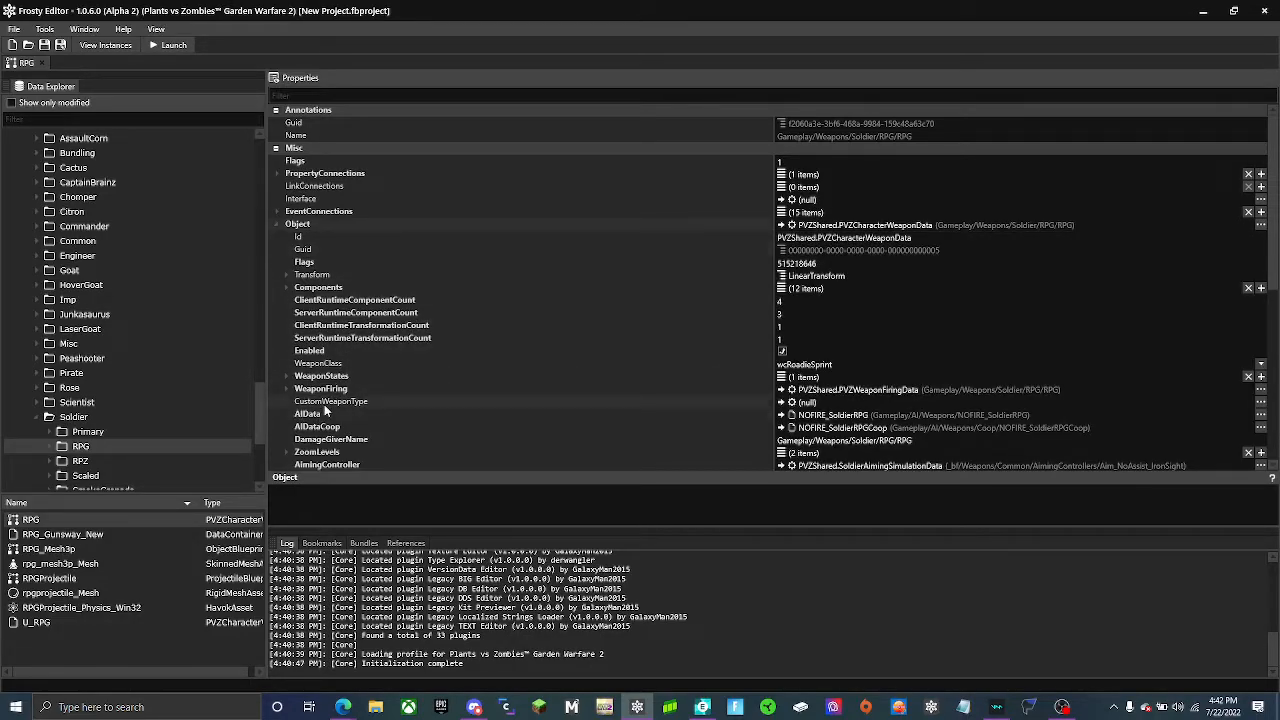
right_click(332, 400)
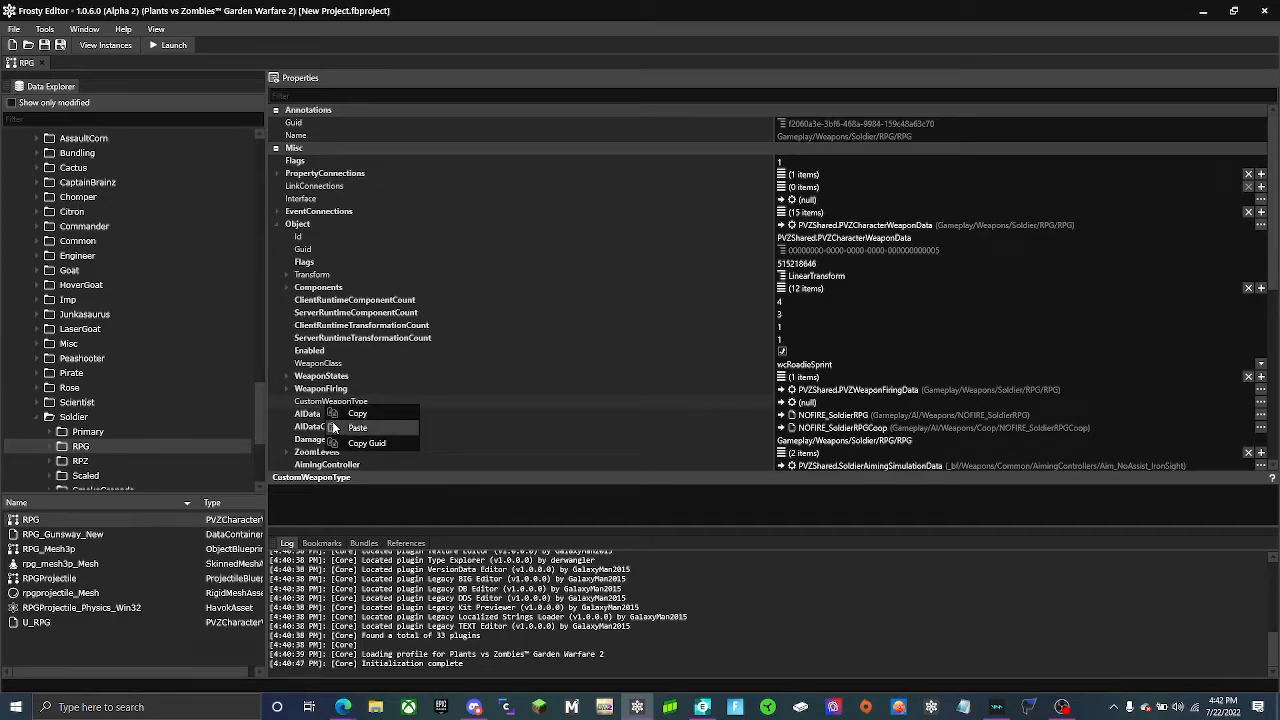
click(358, 428)
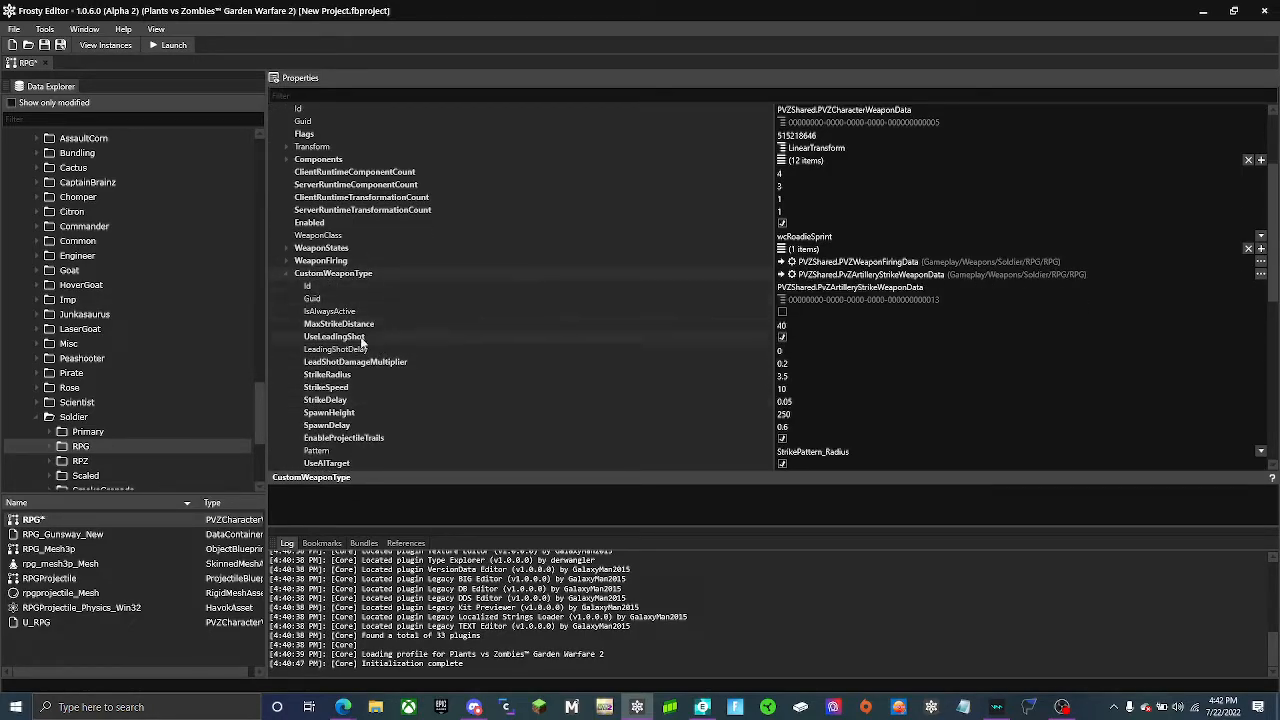
Collapse CustomWeaponType and expand WeaponFiring to review the RPG's Shot properties.
click(288, 272)
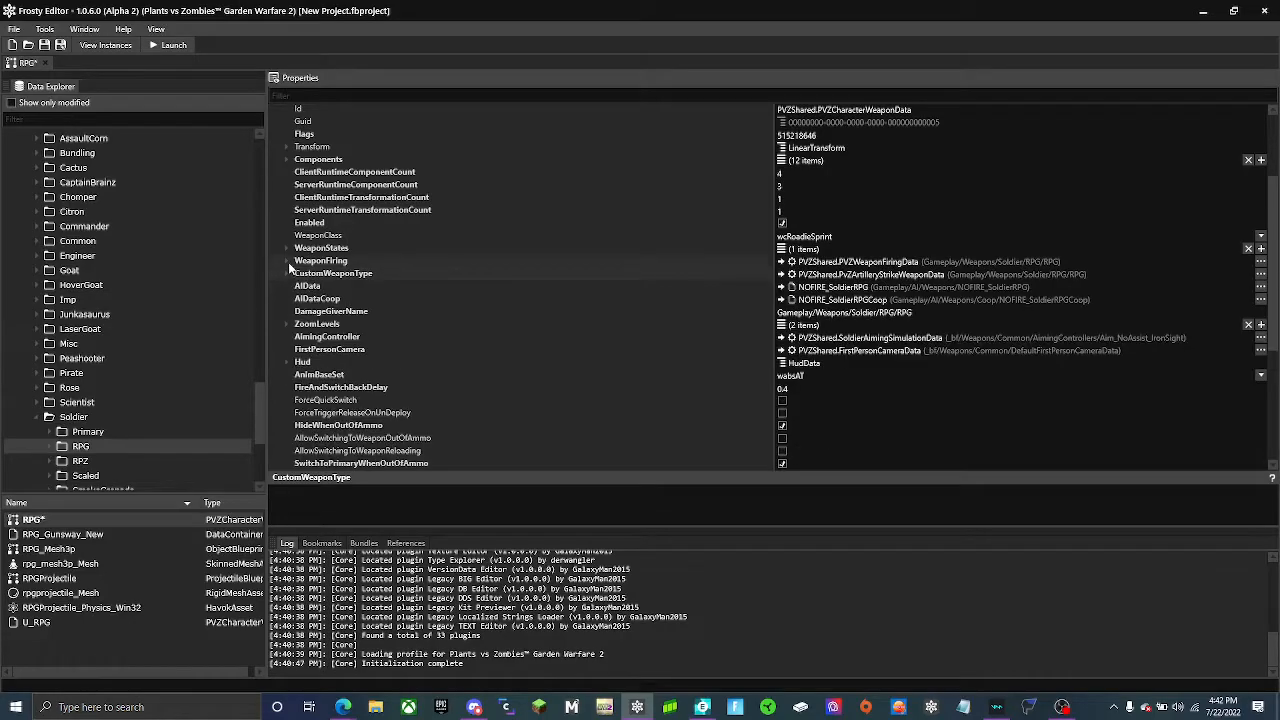
click(288, 260)
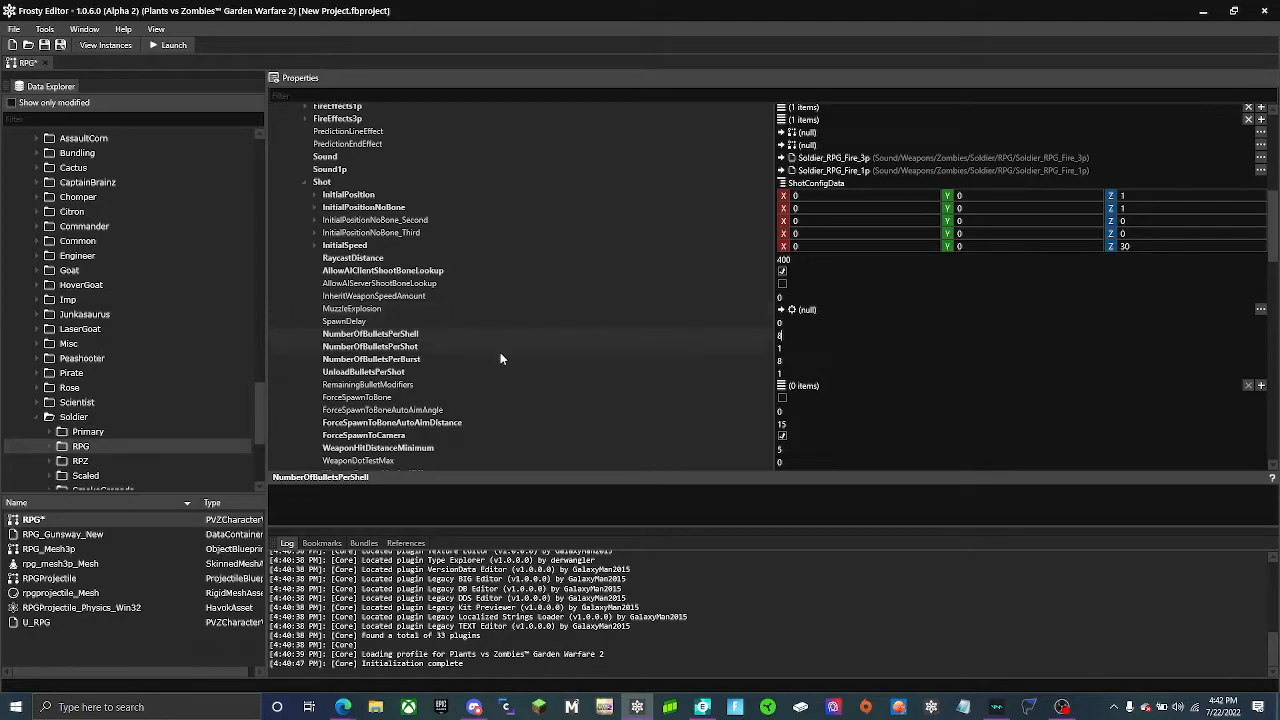
click(172, 44)
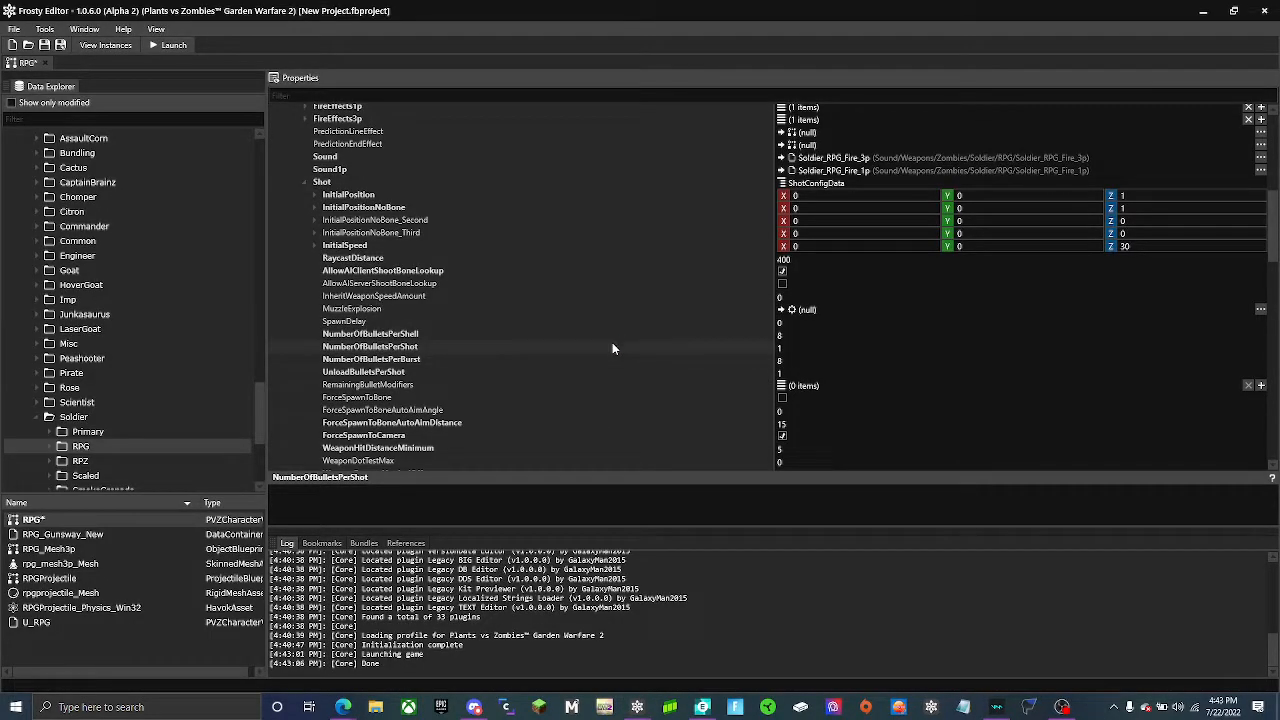
click(174, 44)
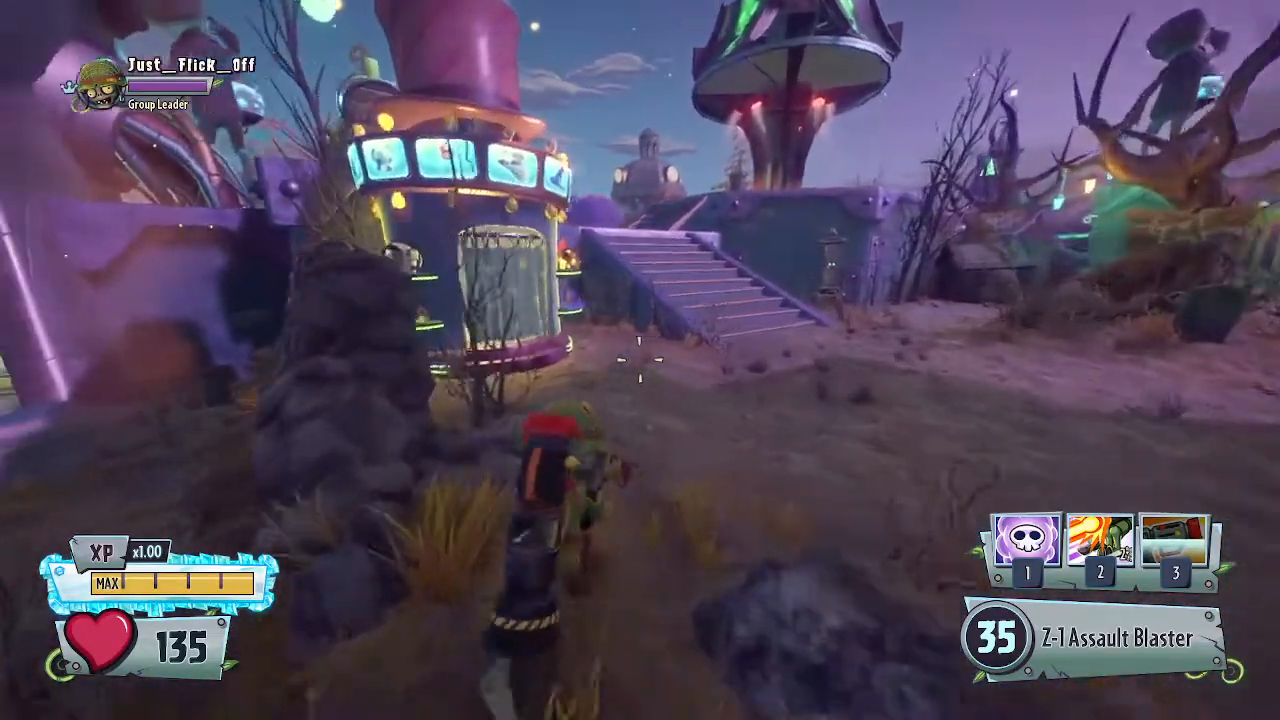
mouse_move(640, 360)
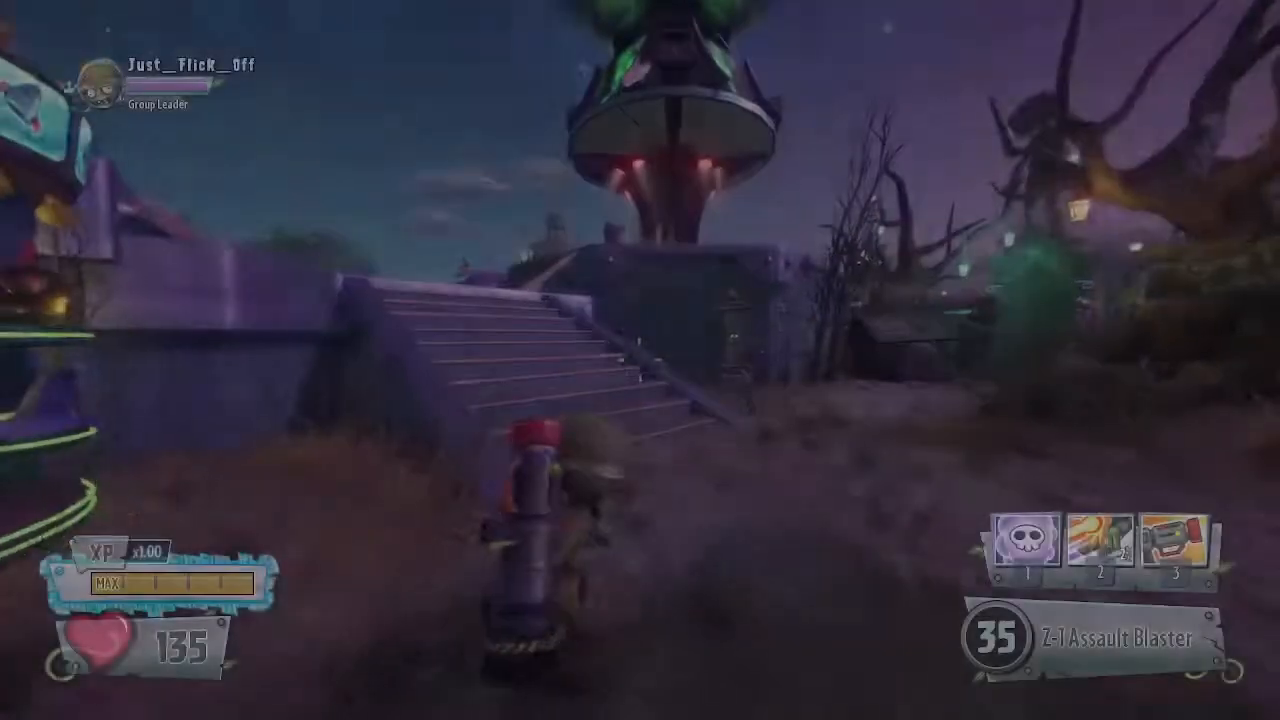